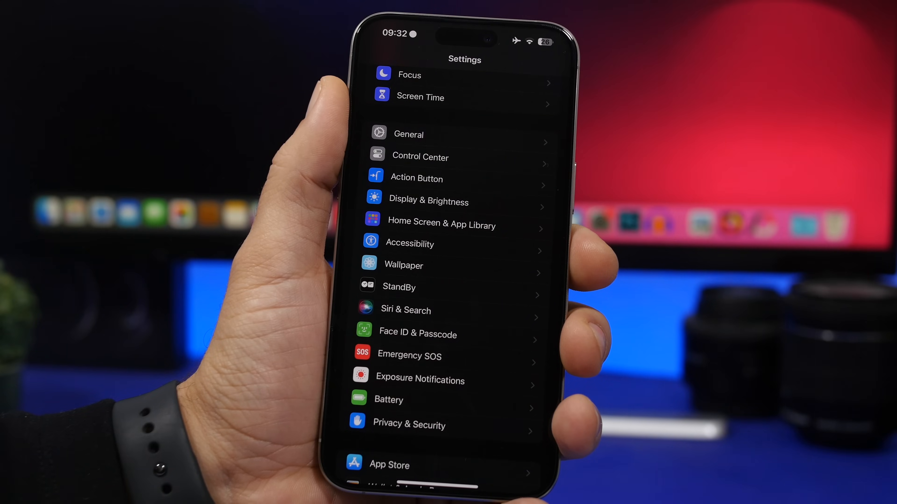
View General > Software Update > Automatic Updates with iOS update install and download on, then return home
{"action": "left_click", "coordinate": [408, 134]}
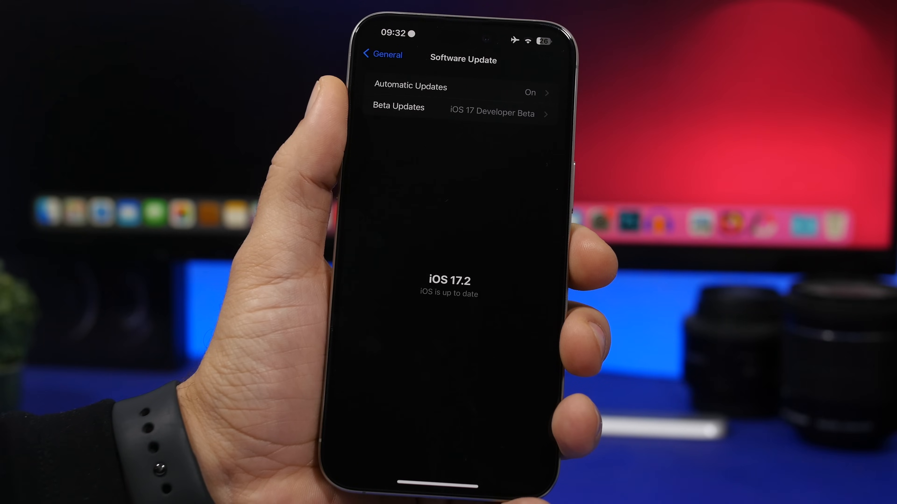
{"action": "left_click", "coordinate": [410, 86]}
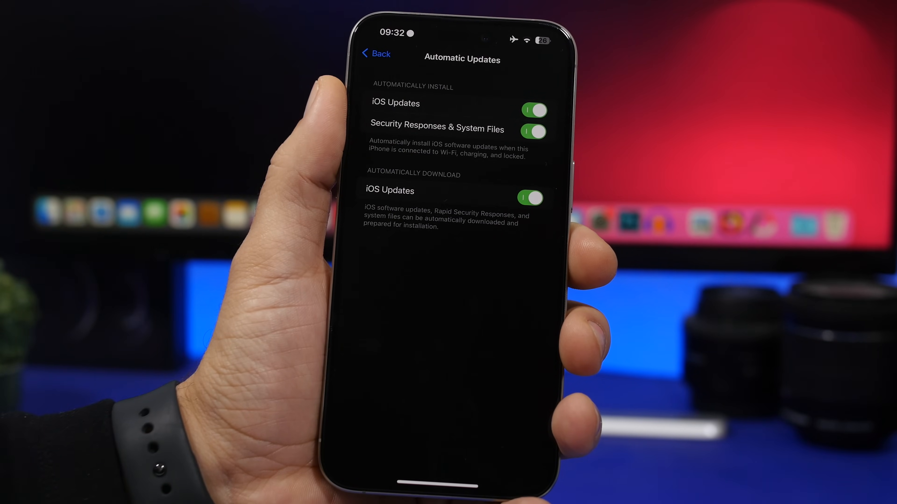
{"action": "left_click", "coordinate": [529, 198]}
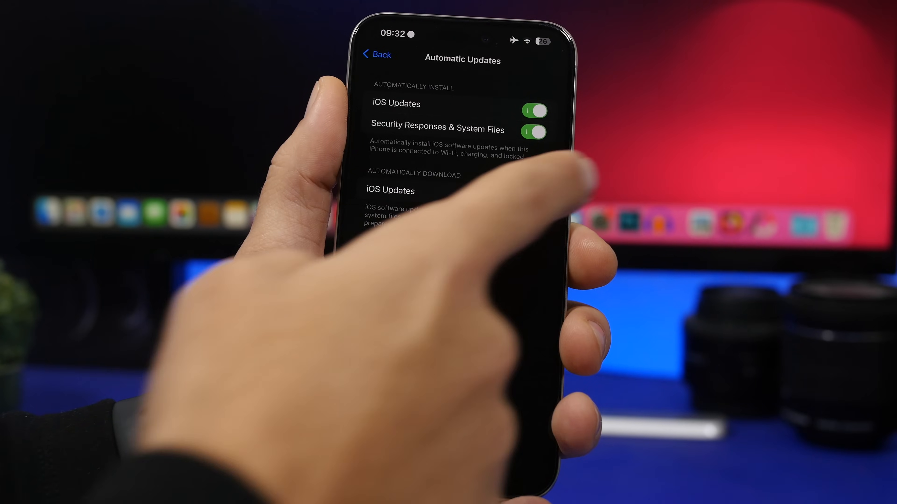
{"action": "left_click", "coordinate": [529, 197]}
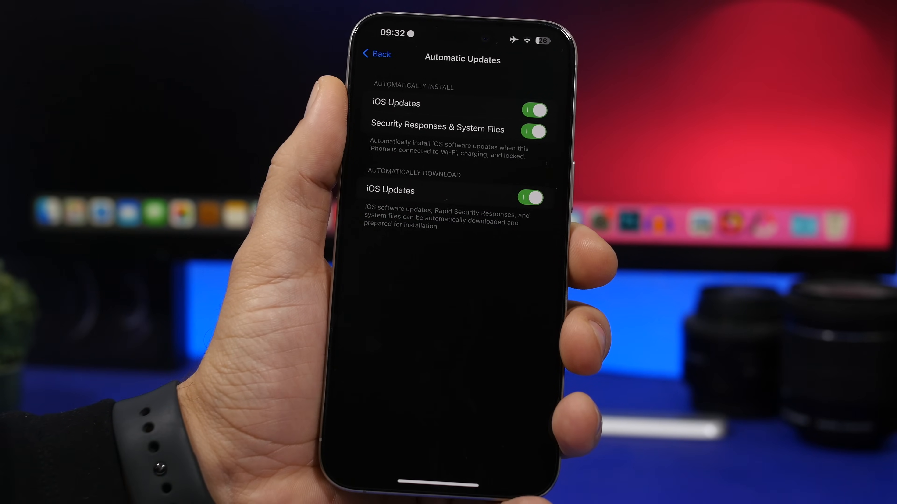
{"action": "left_click", "coordinate": [375, 54]}
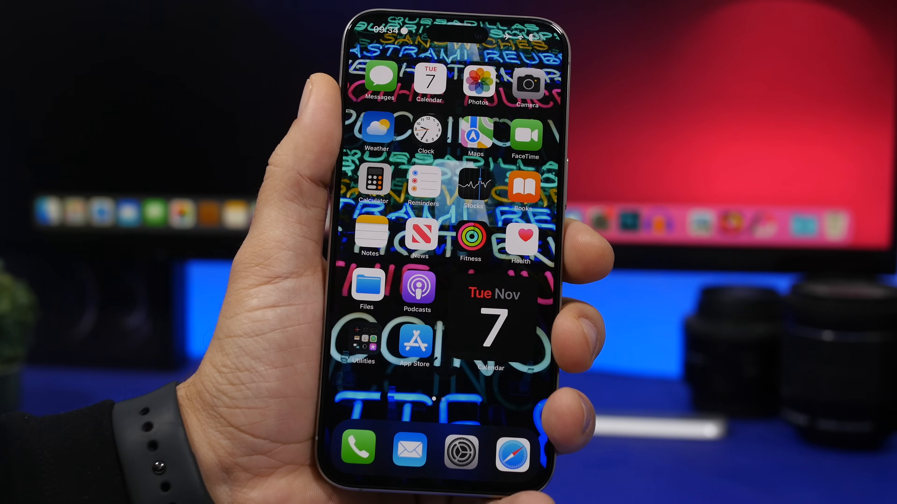
Launch Calendar and jump its month view to today, November 7, 2023
{"action": "left_click", "coordinate": [429, 83]}
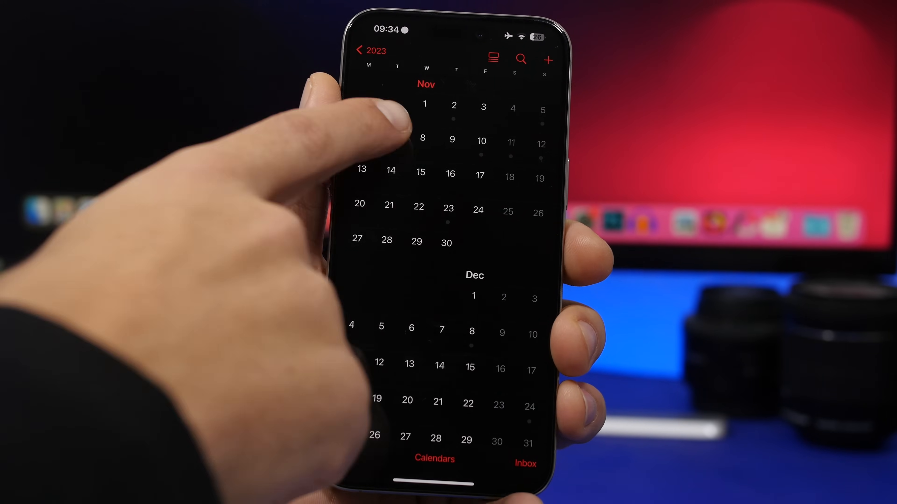
{"action": "left_click", "coordinate": [393, 137]}
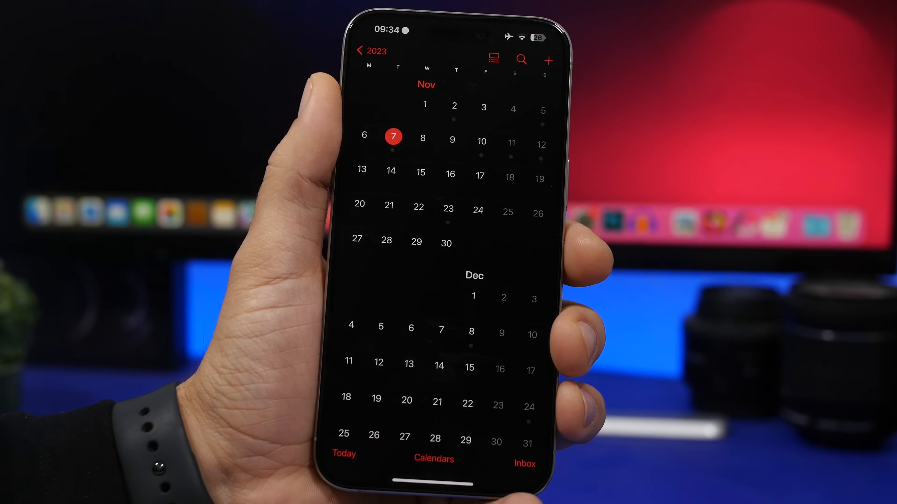